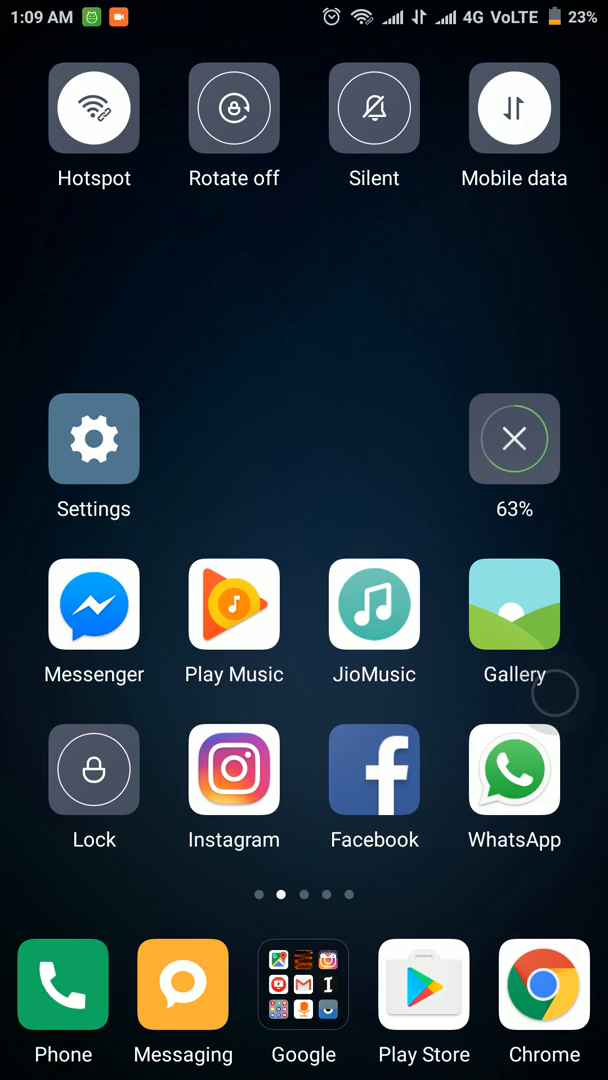
- Reach Themes under the Personal section of MIUI Settings
scroll(left, 3)
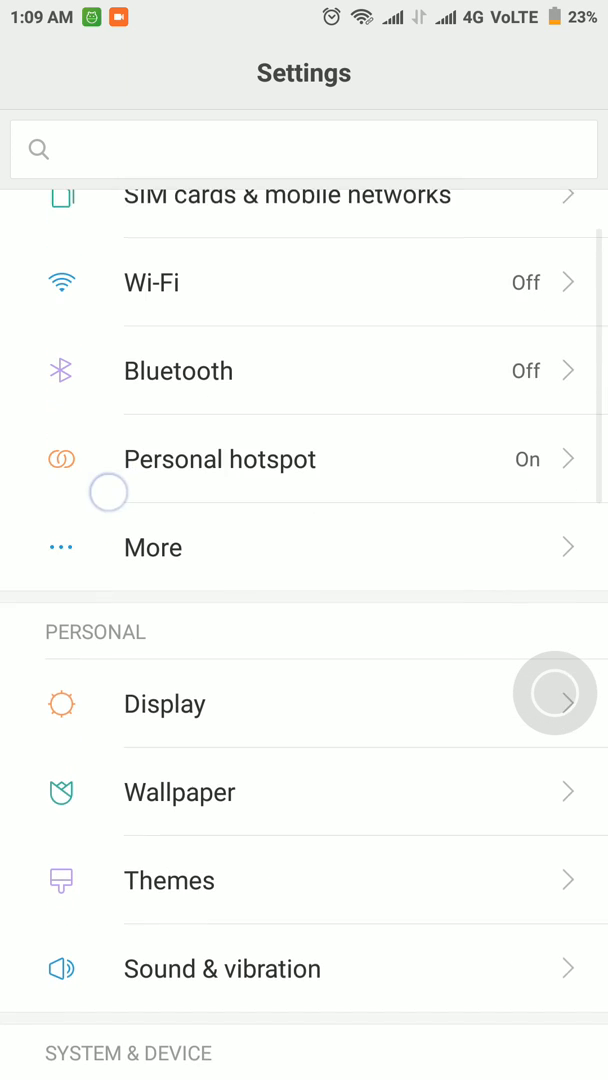
scroll(down, 3)
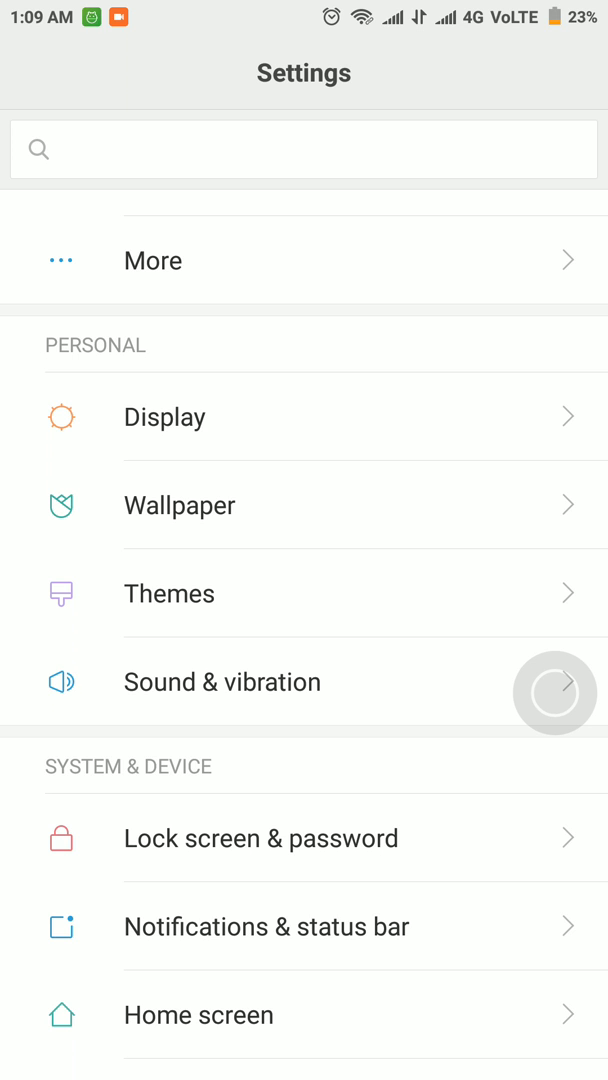
click(169, 593)
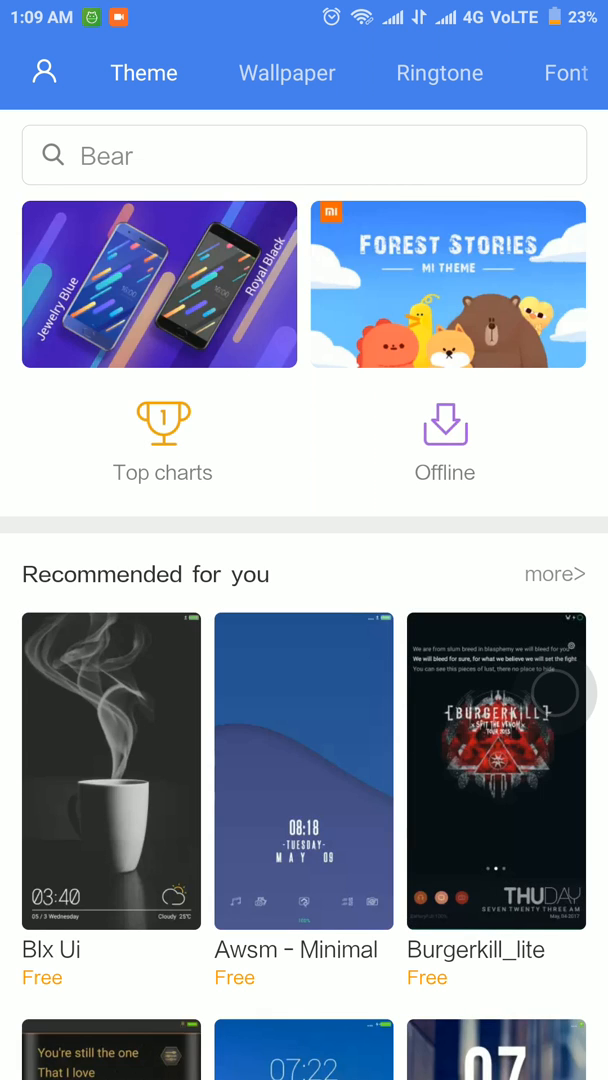
- Search the Themes store for 'Android N' and reach the free theme's details page
click(304, 155)
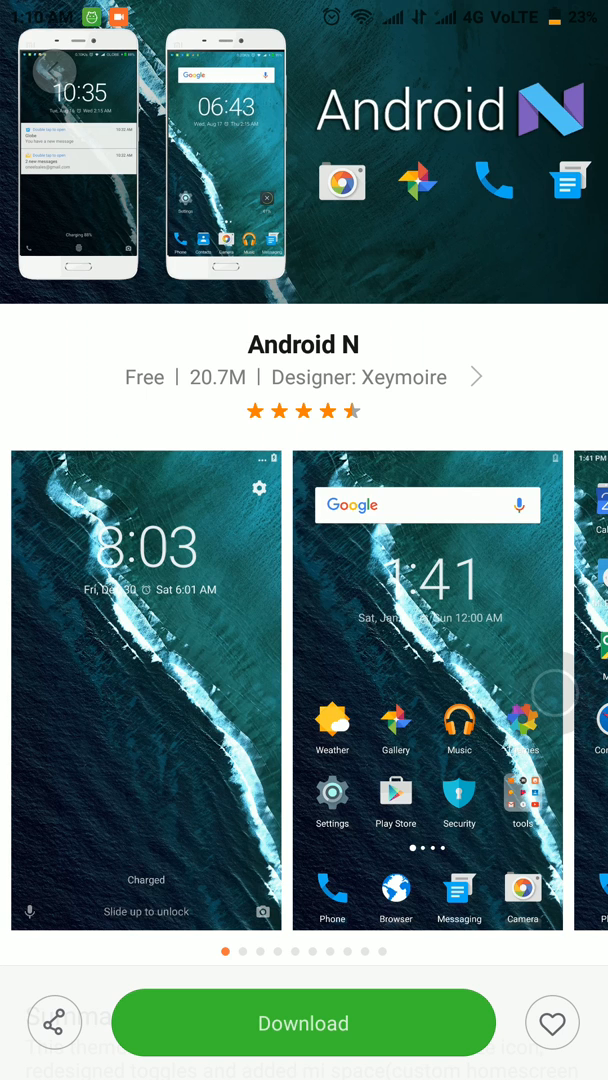
- Download the Android N theme, wait for importing, then apply and confirm it
click(303, 1022)
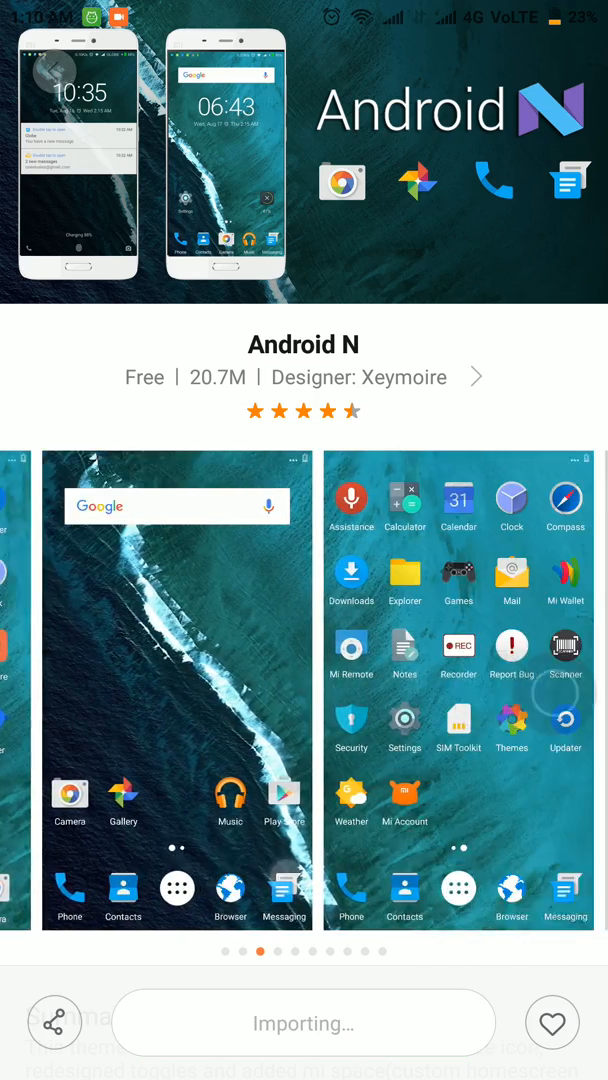
scroll(left, 3)
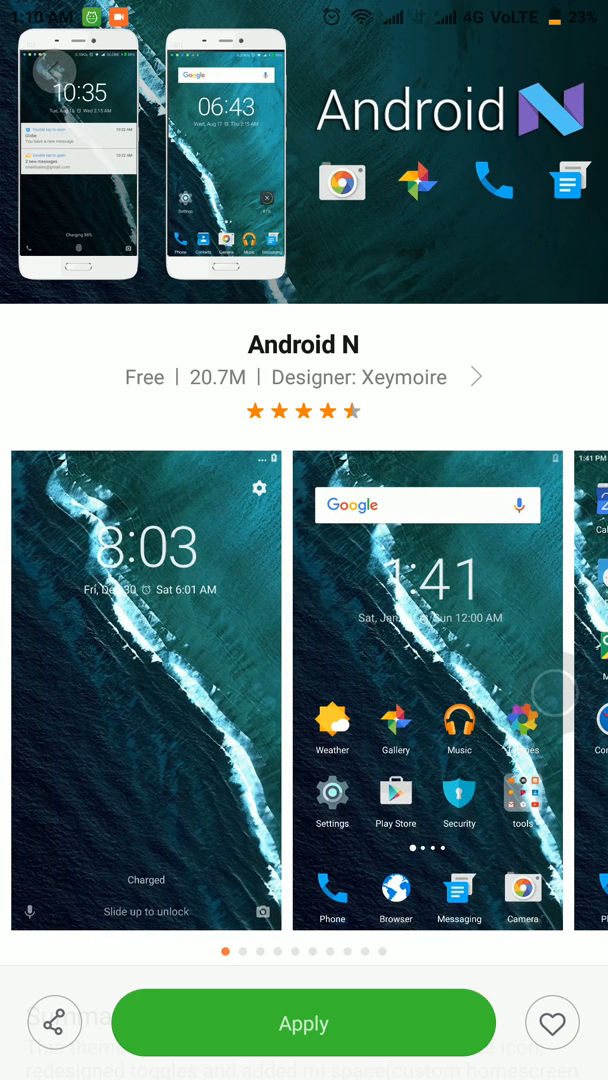
click(303, 1023)
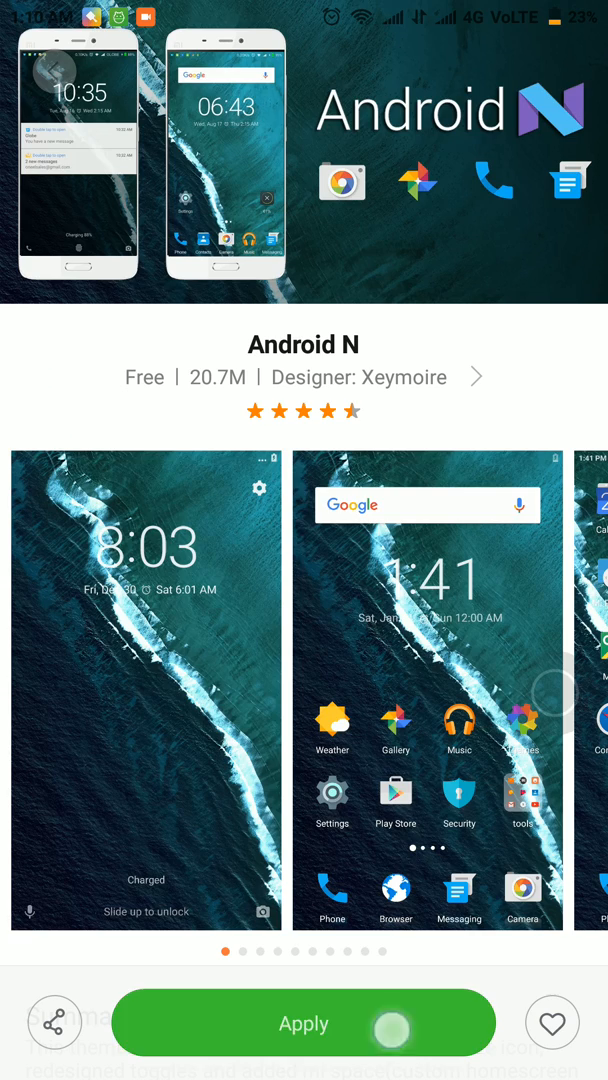
click(303, 1023)
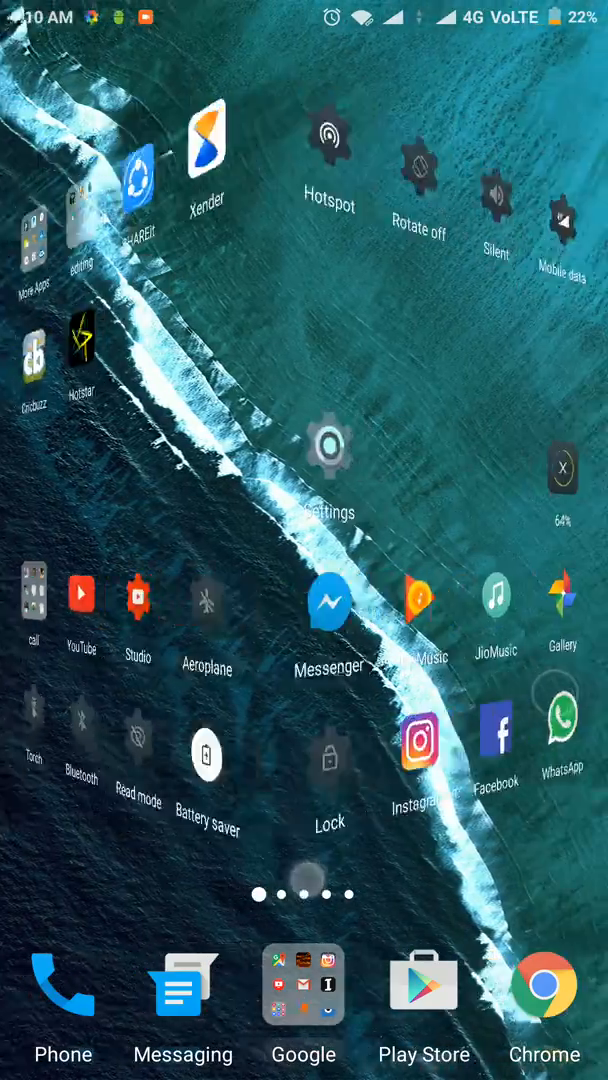
- Let the home screen settle into the Android N layout with beach wallpaper and app drawer
scroll(left, 3)
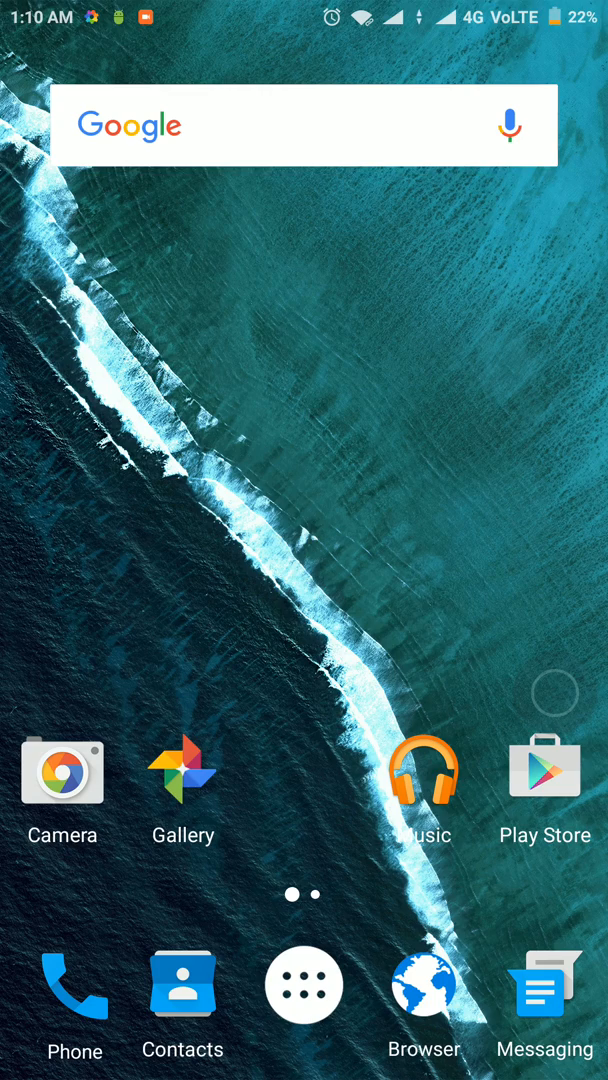
click(303, 984)
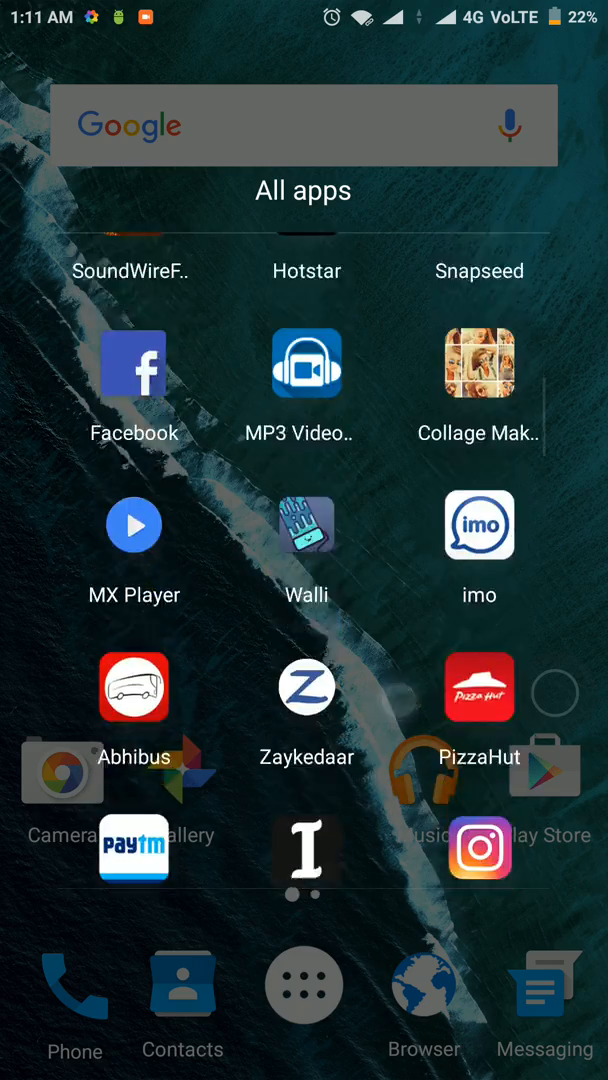
scroll(down, 3)
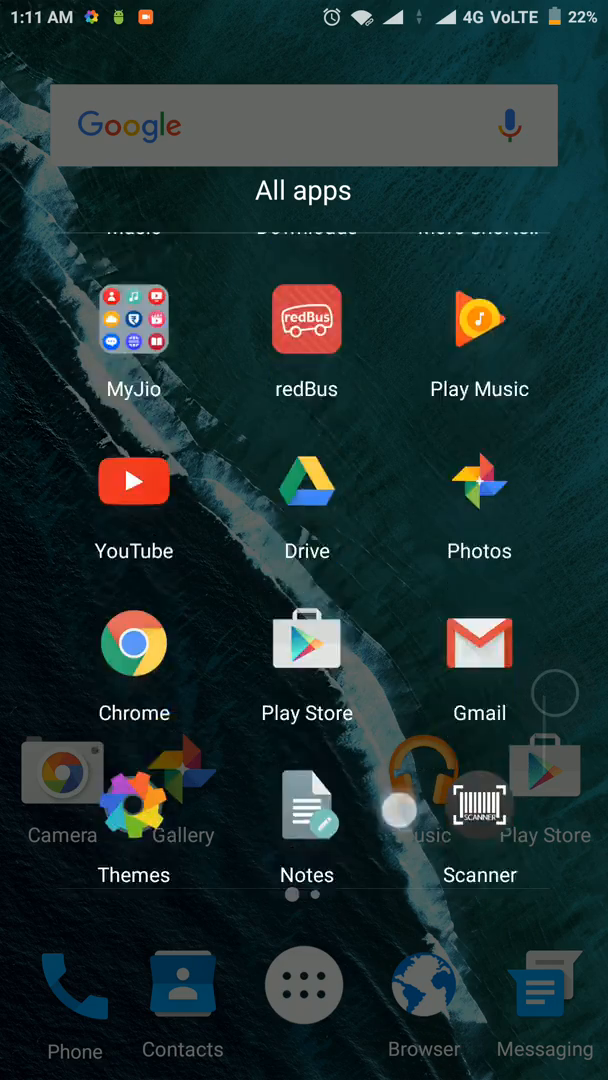
scroll(left, 3)
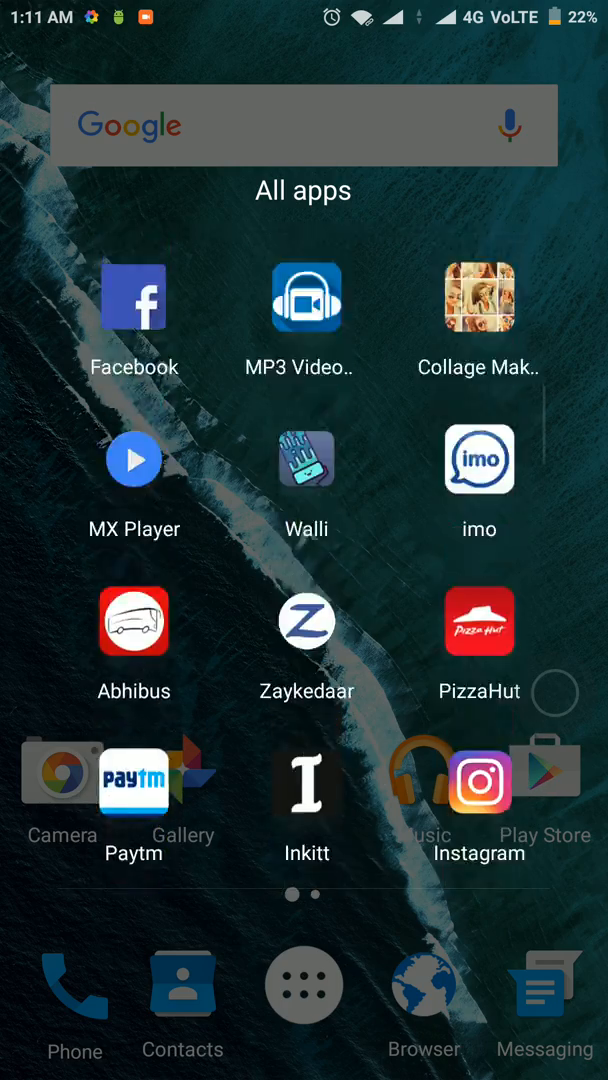
scroll(left, 3)
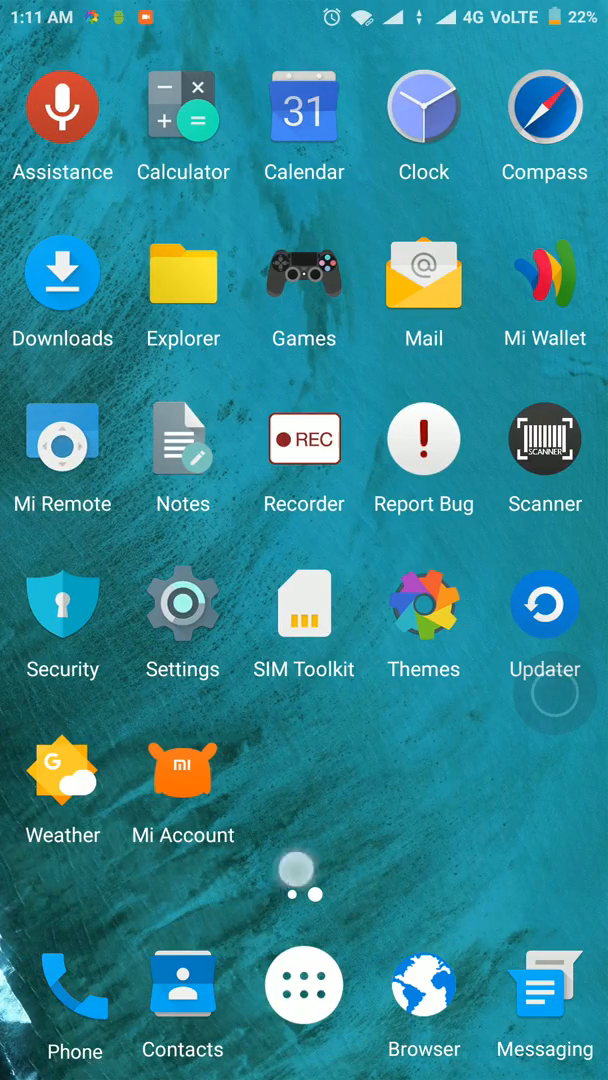
scroll(left, 3)
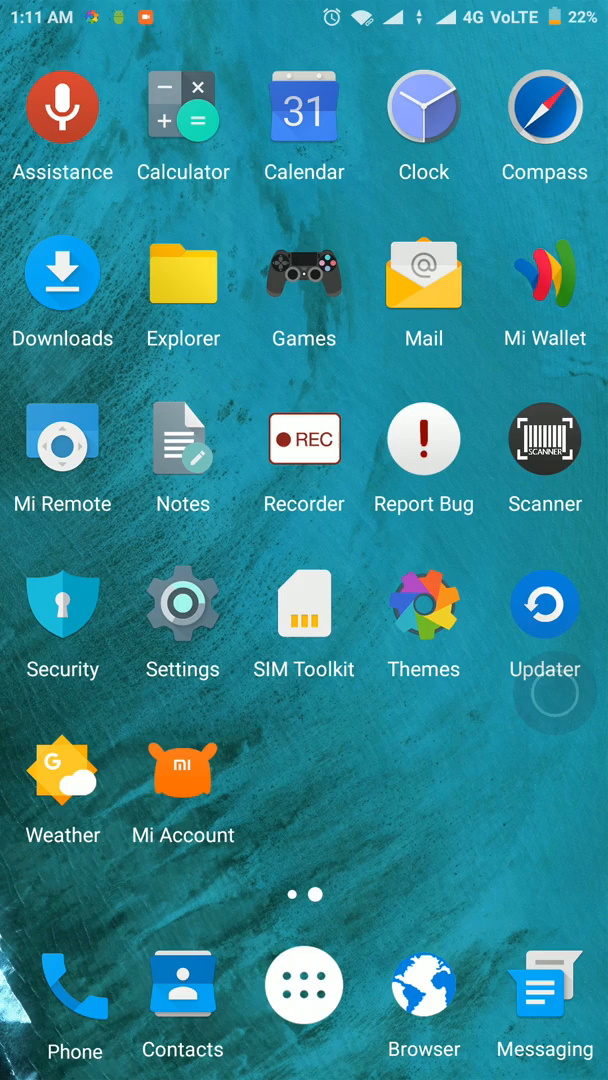
scroll(left, 3)
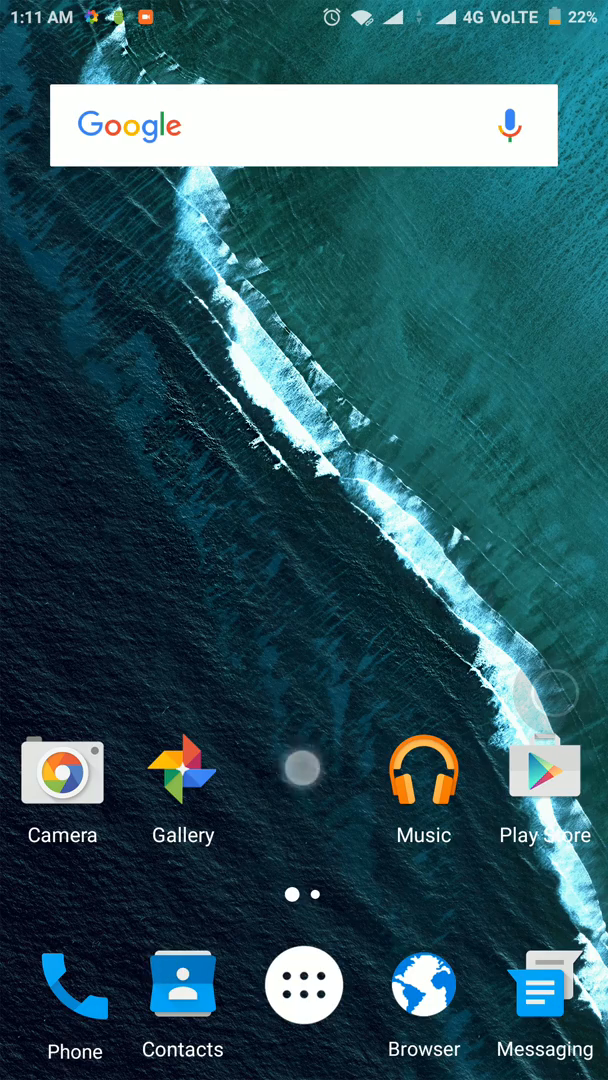
click(75, 986)
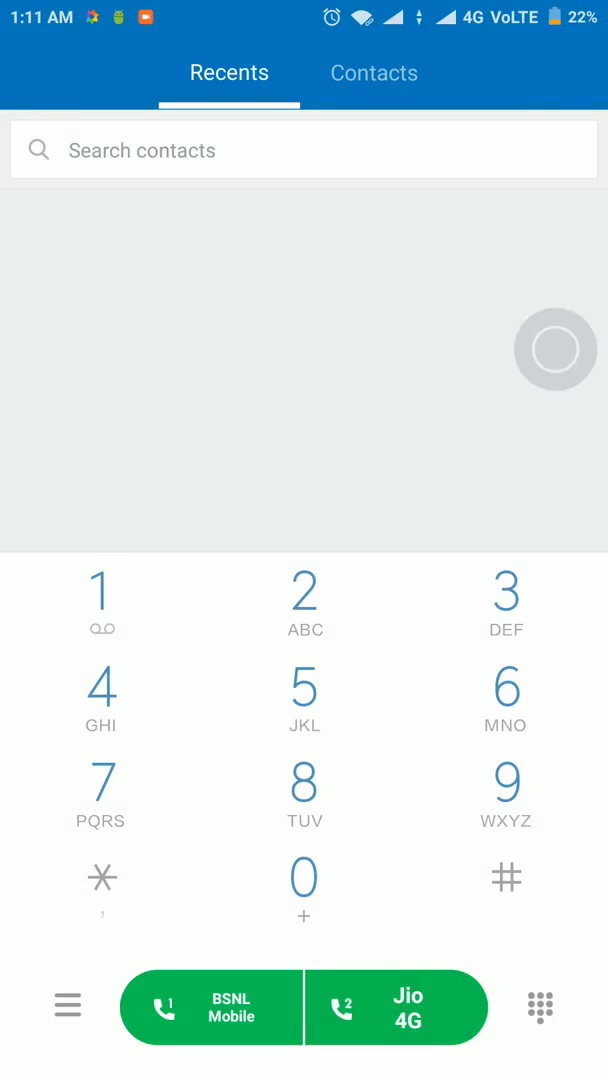
click(373, 72)
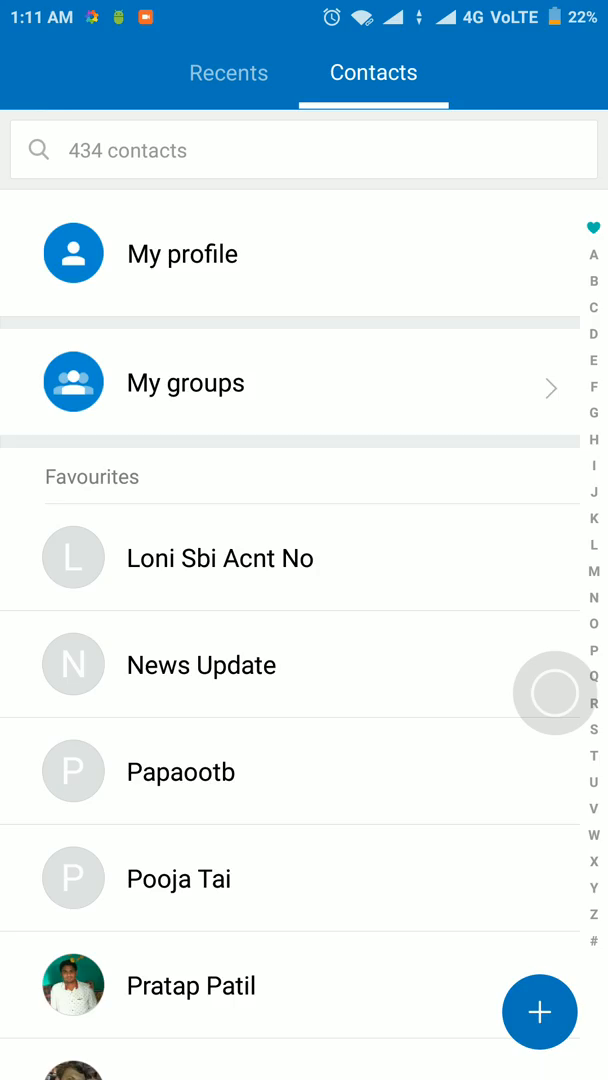
key(HOME)
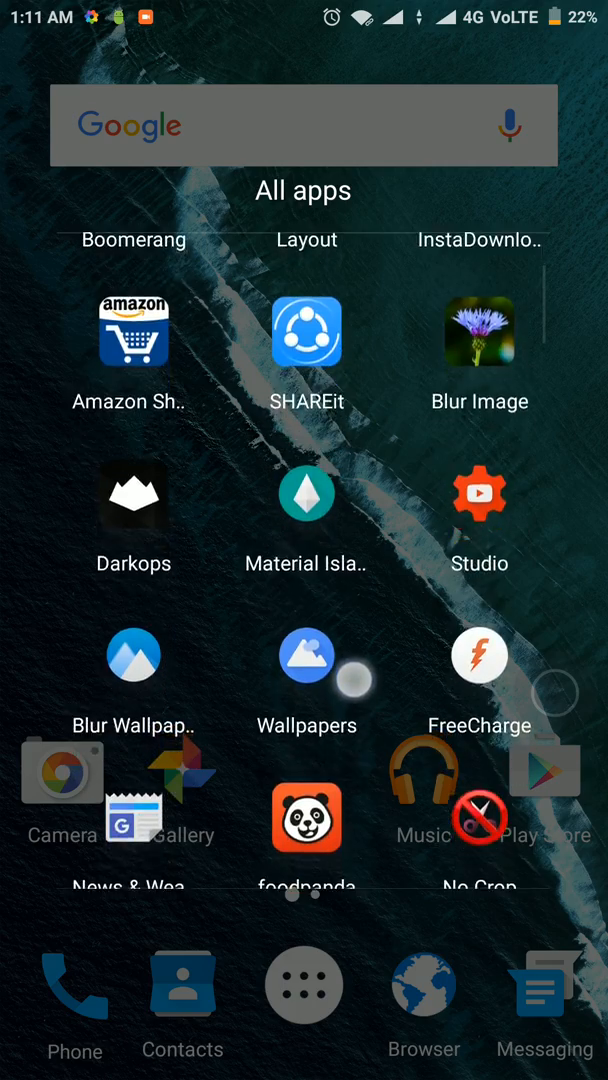
scroll(down, 3)
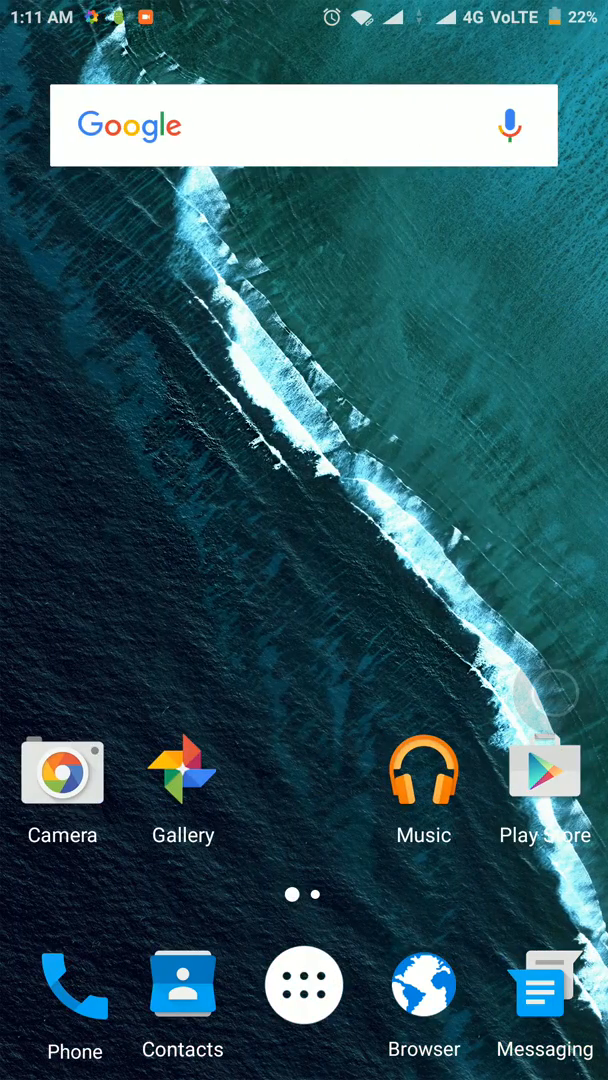
click(61, 772)
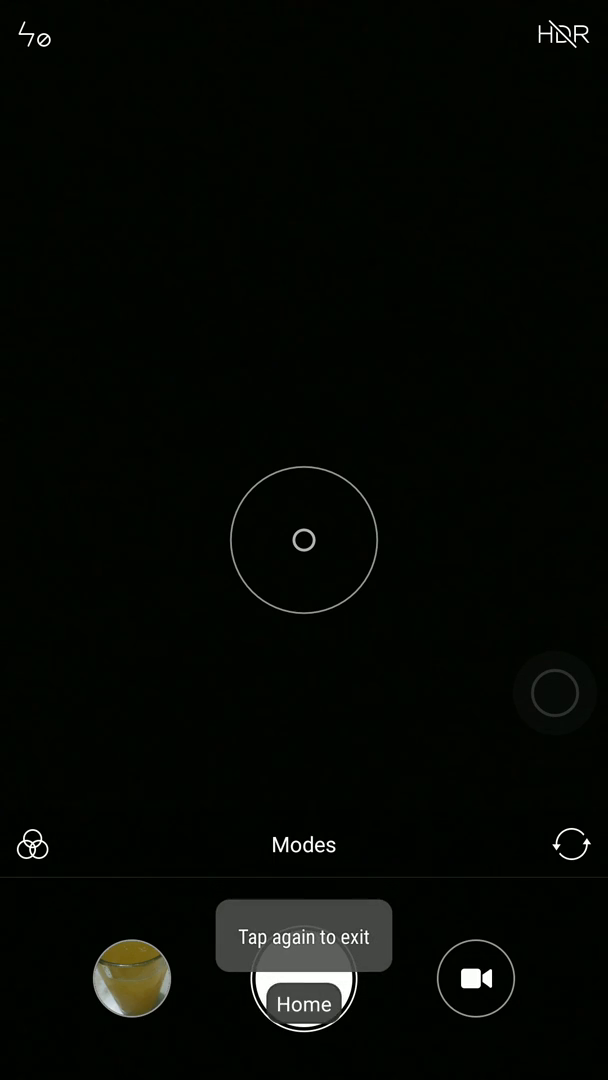
click(303, 1005)
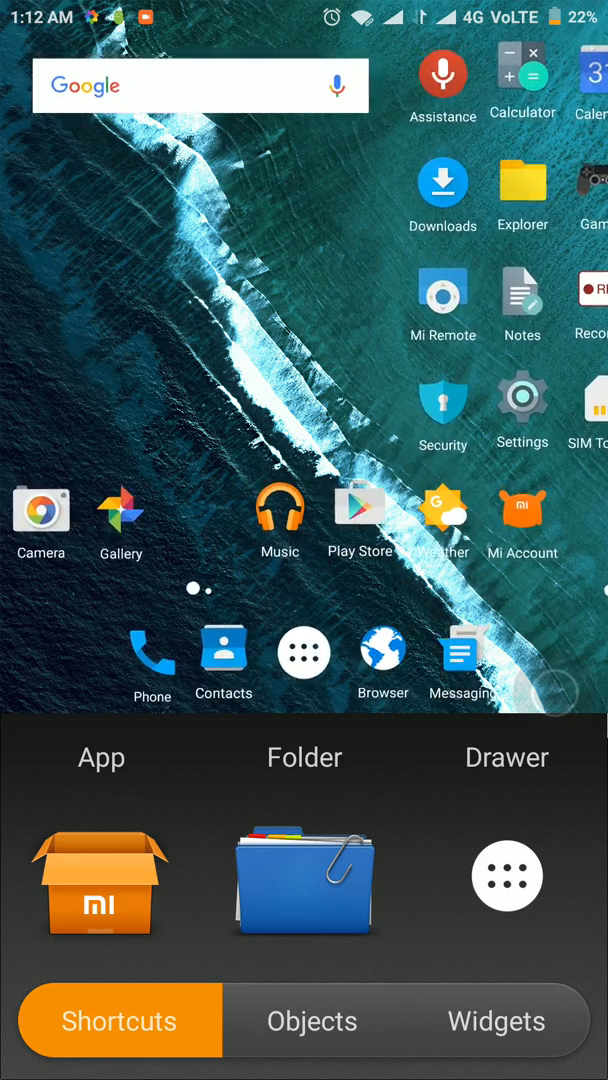
- Browse Widgets, return to Shortcuts, and pick MX Player from the Choose app list
scroll(left, 3)
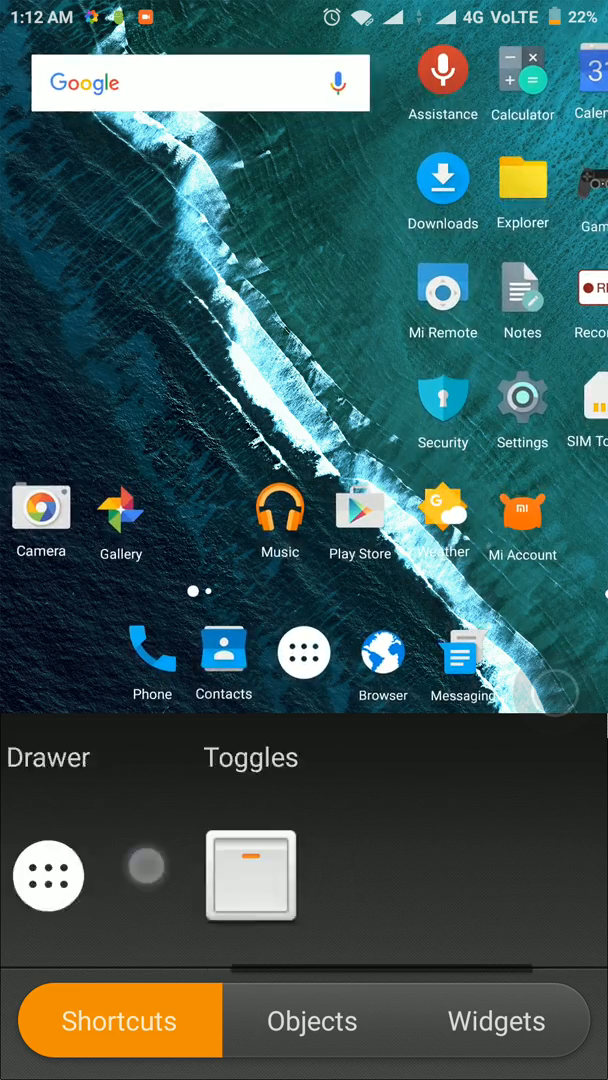
click(496, 1020)
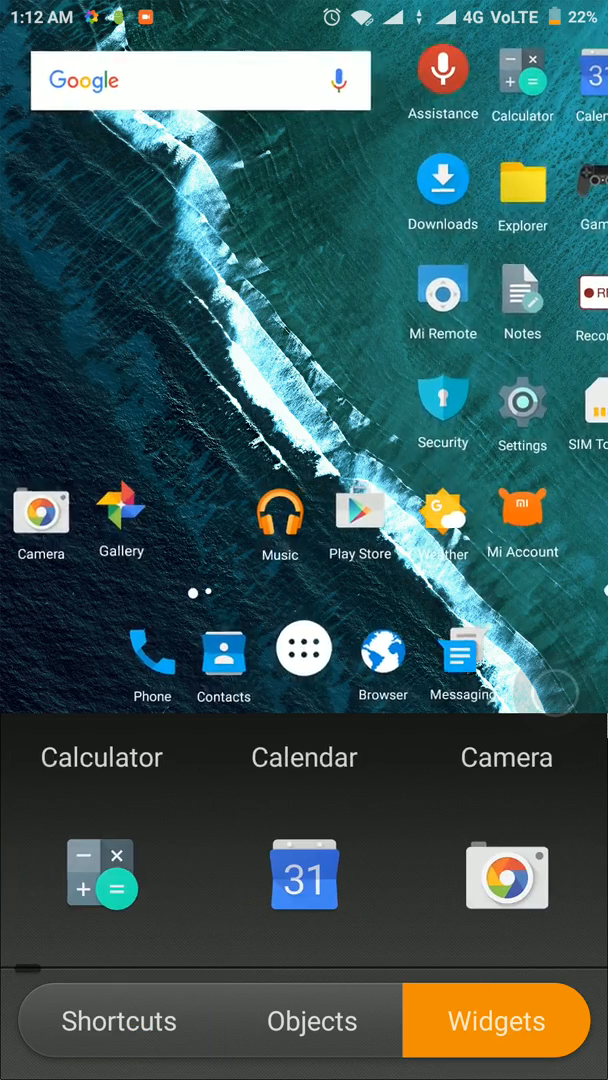
click(118, 1020)
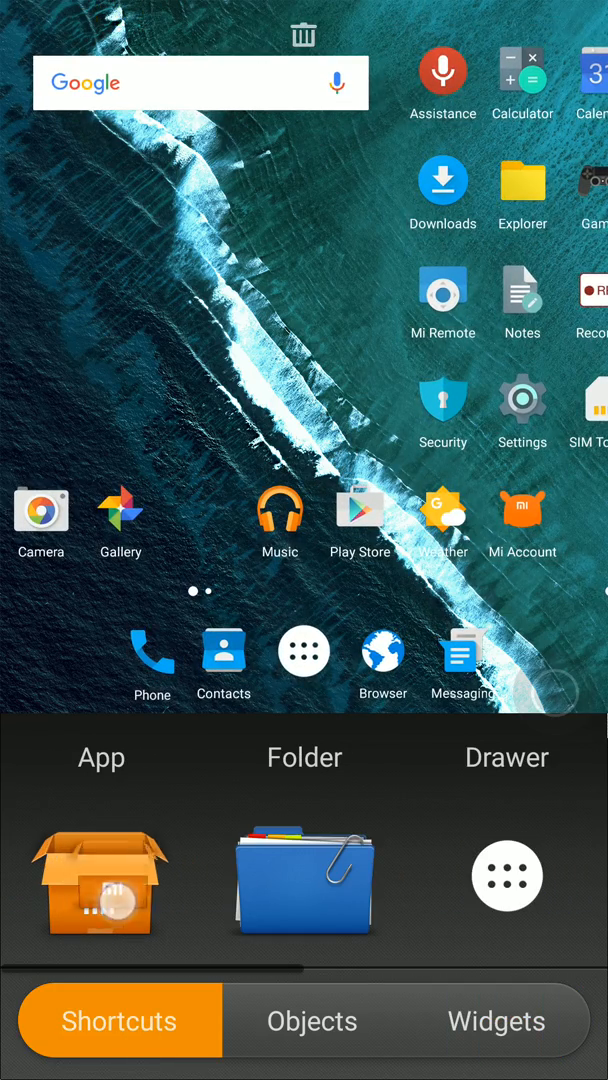
click(101, 883)
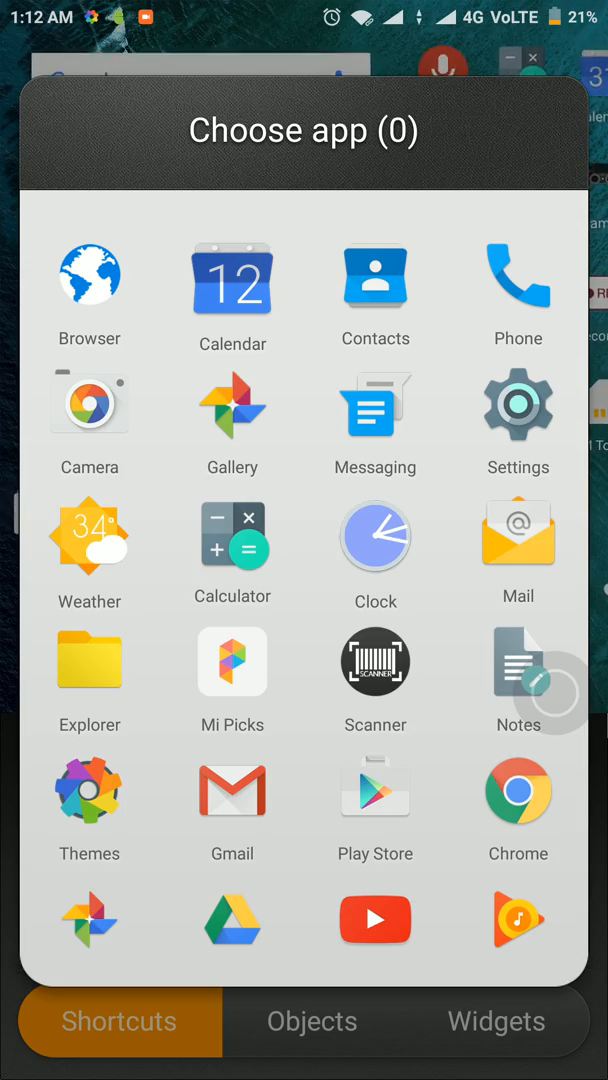
scroll(down, 3)
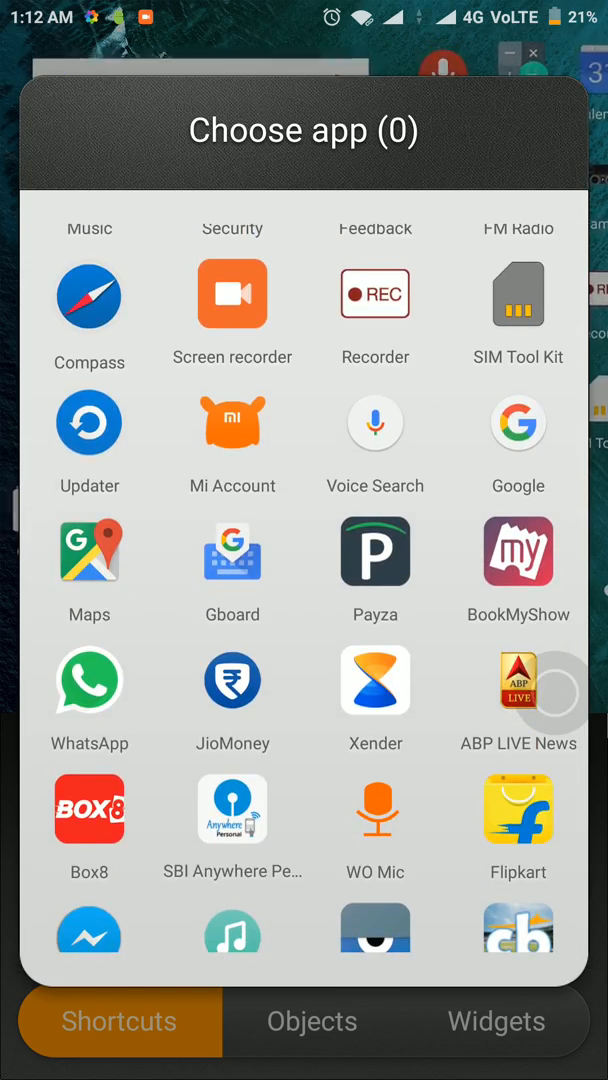
scroll(down, 3)
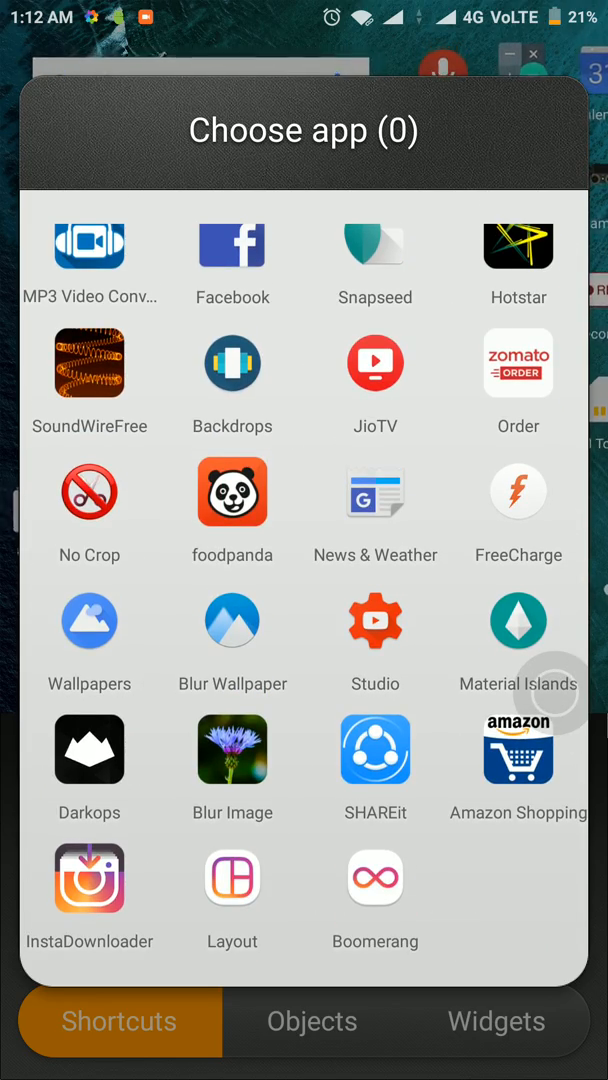
scroll(down, 3)
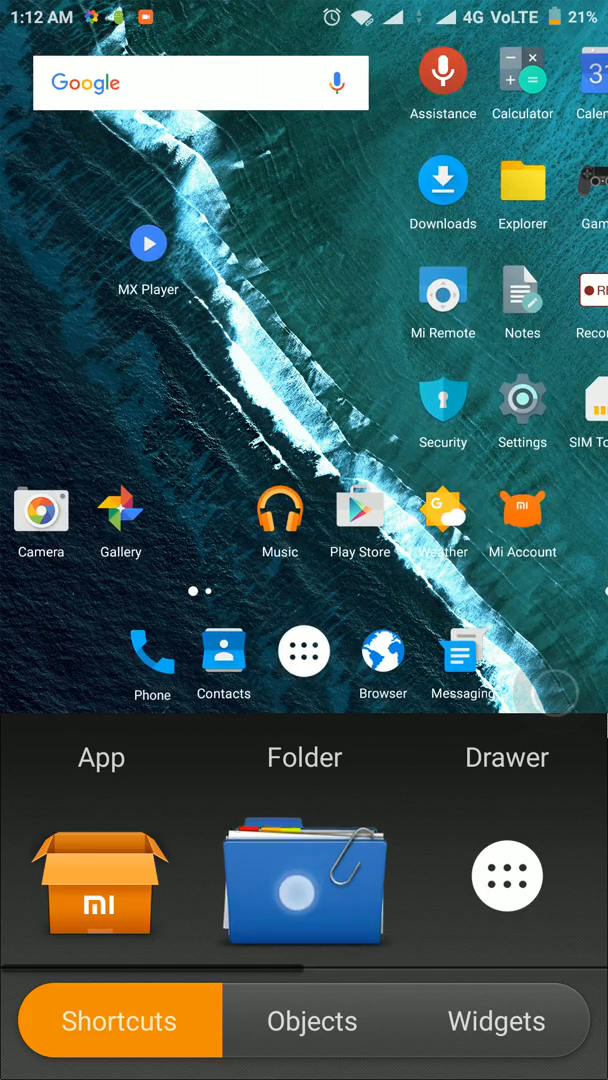
- Create a folder of several ticked apps and return to the finished home screen
click(100, 884)
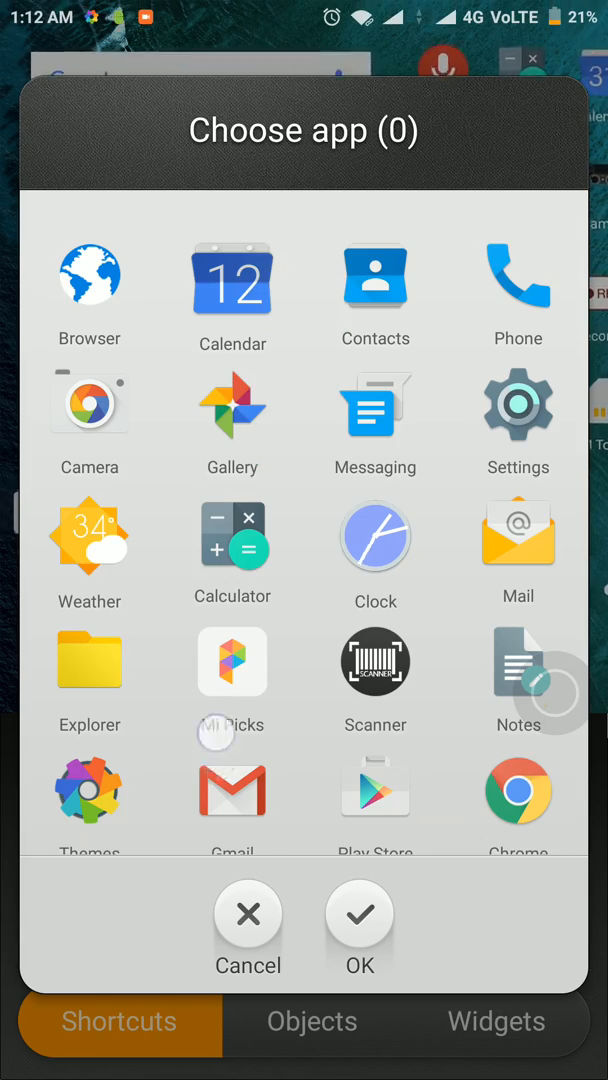
scroll(down, 3)
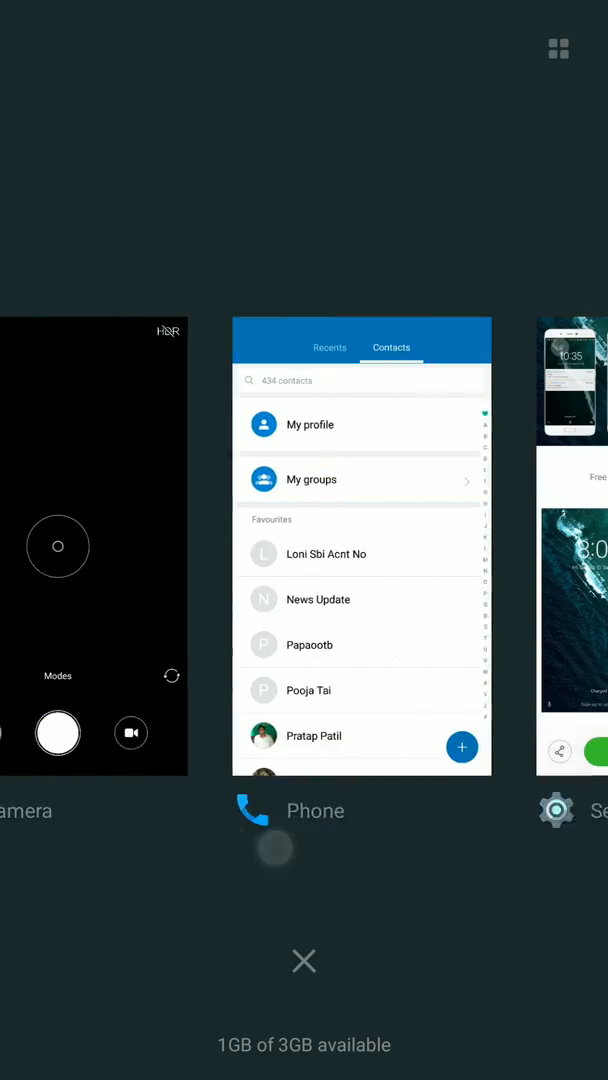
click(304, 960)
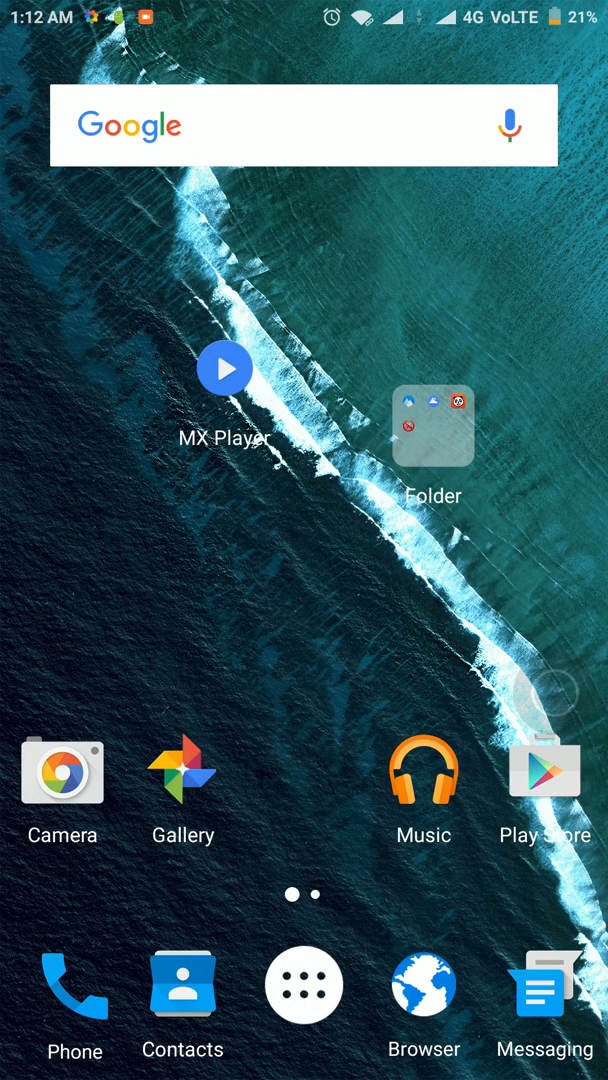